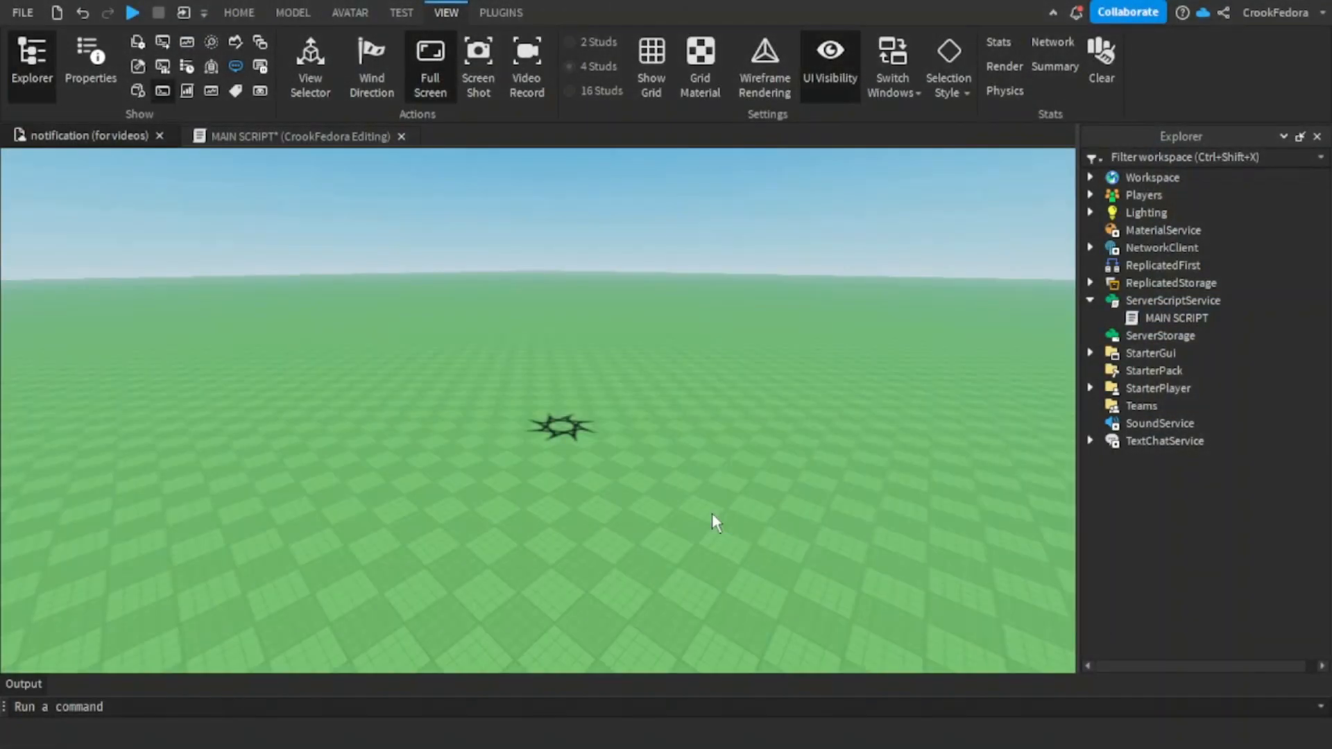
# Switch from the 3D viewport to the MAIN SCRIPT editor.
pyautogui.click(1175, 317)
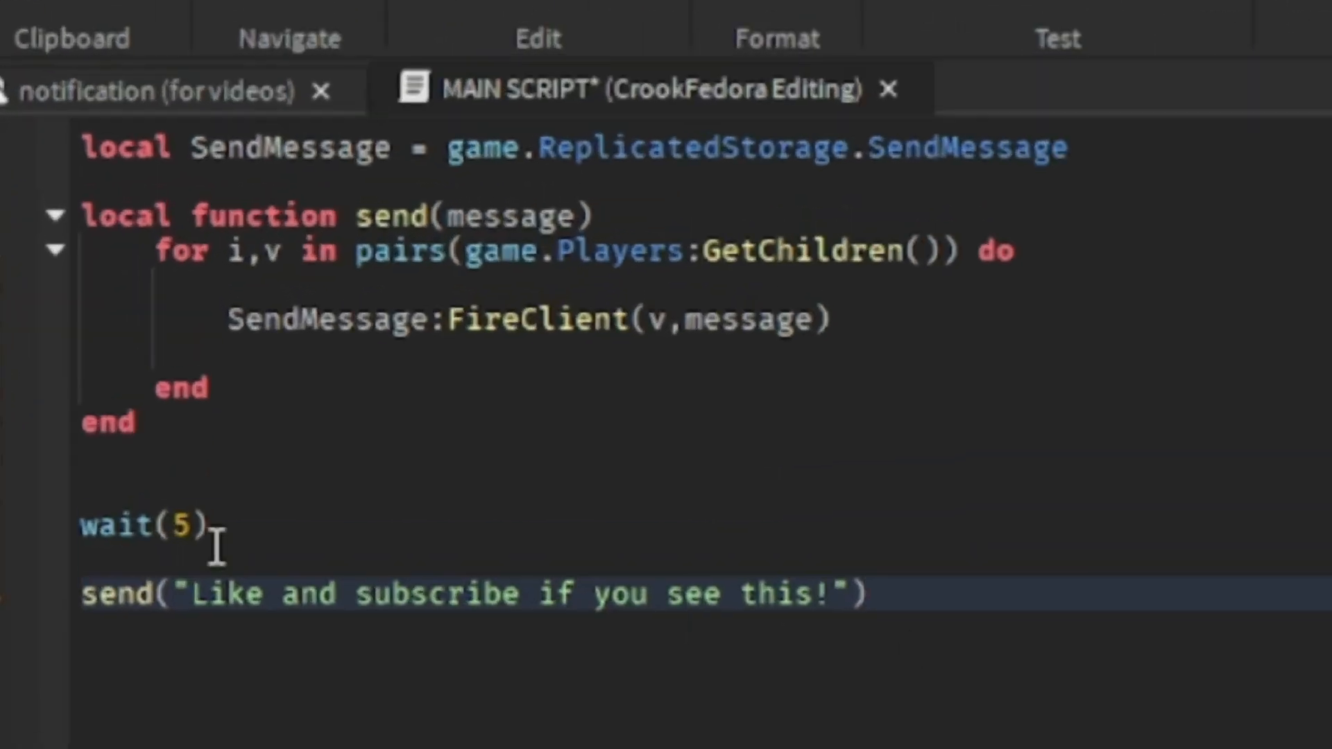
# Replace the timed message with game.Players.PlayerAdded:Connect(function(player ...).
pyautogui.write('gal')
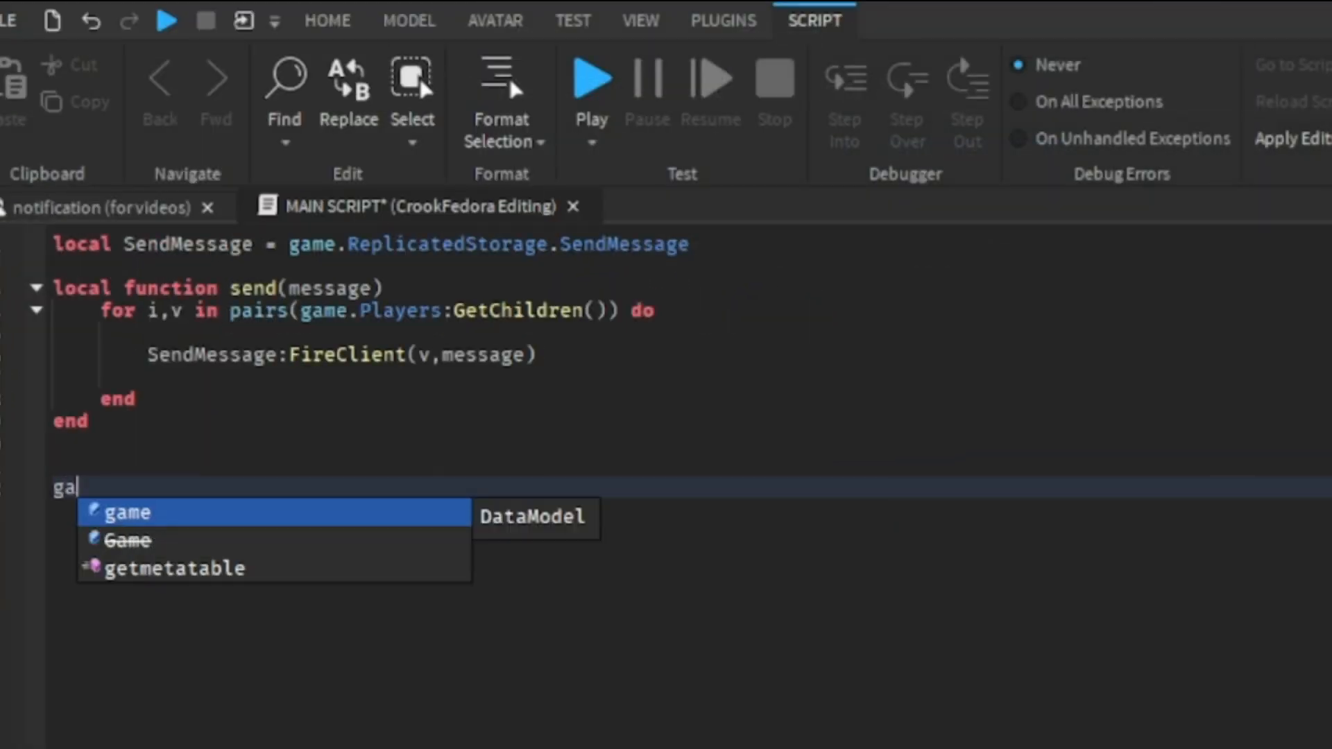
pyautogui.write('game.p')
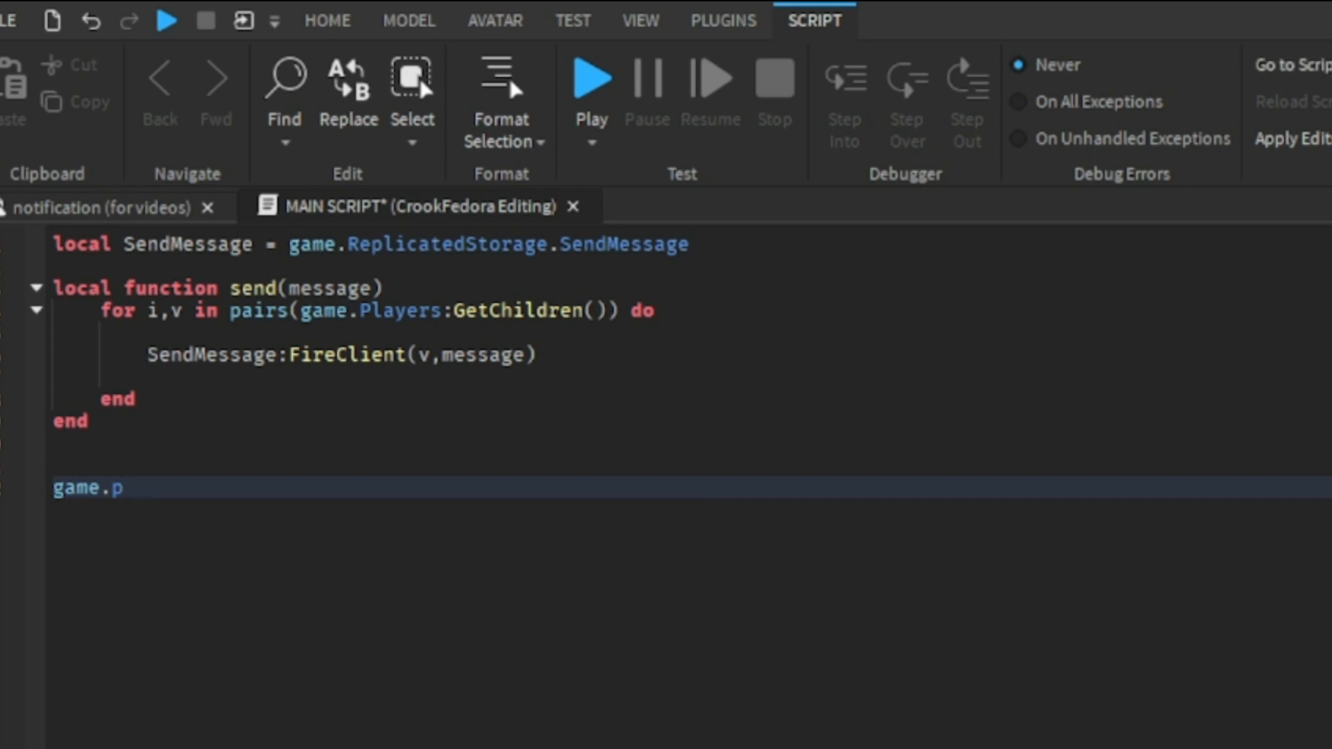
pyautogui.write('layers.PlayerAdded:Connect()')
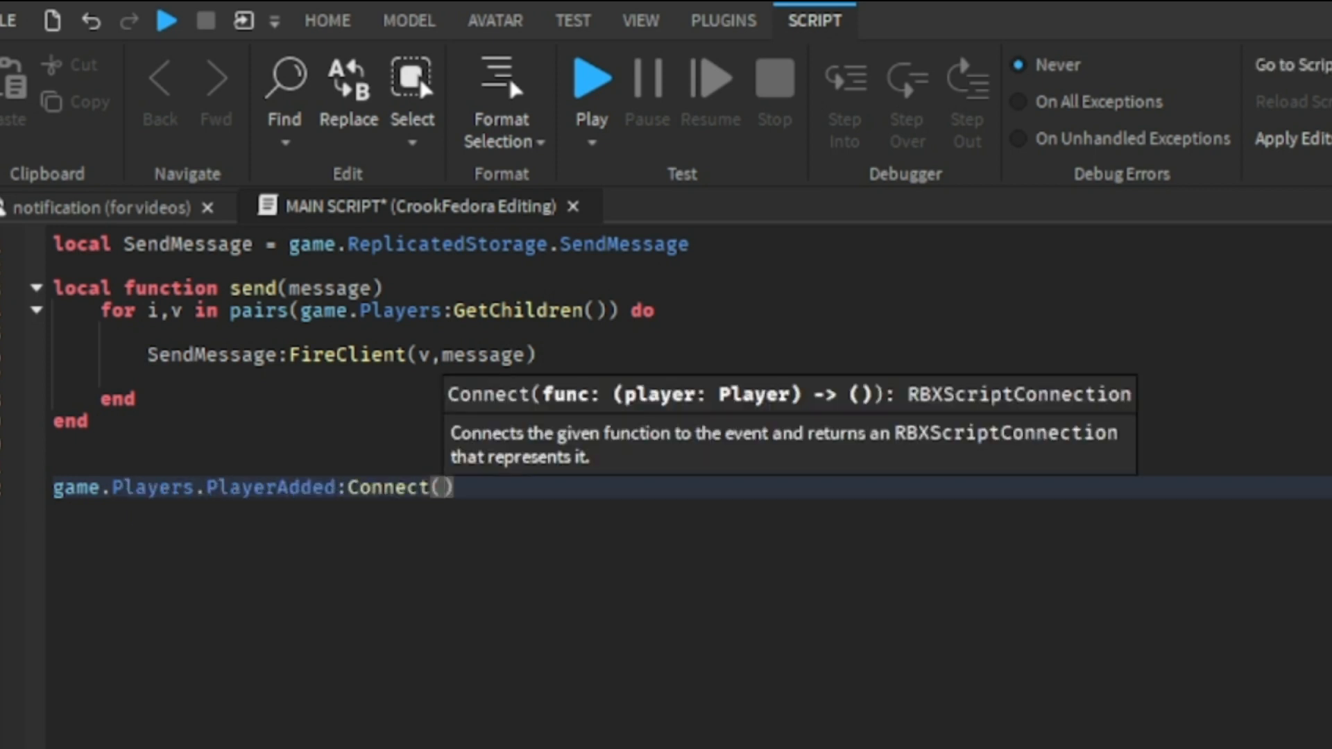
pyautogui.write('function(playe')
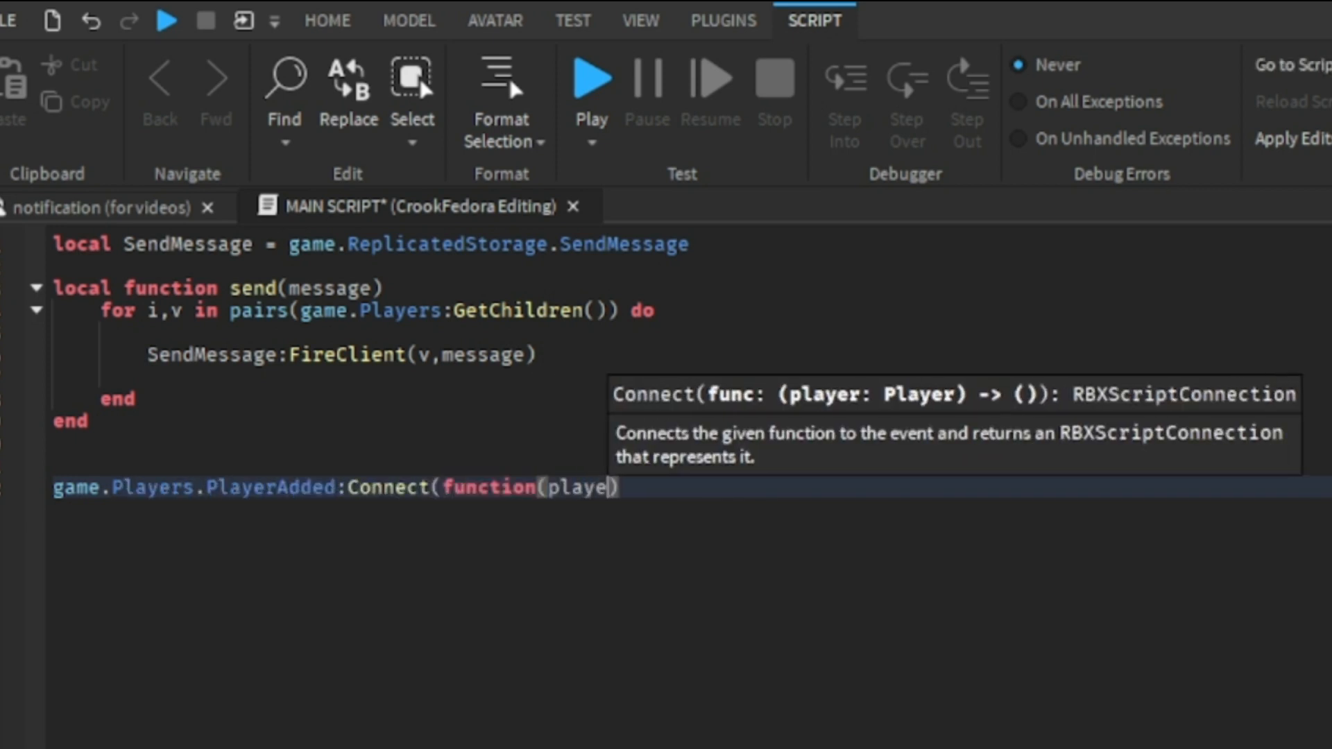
pyautogui.press('Enter')
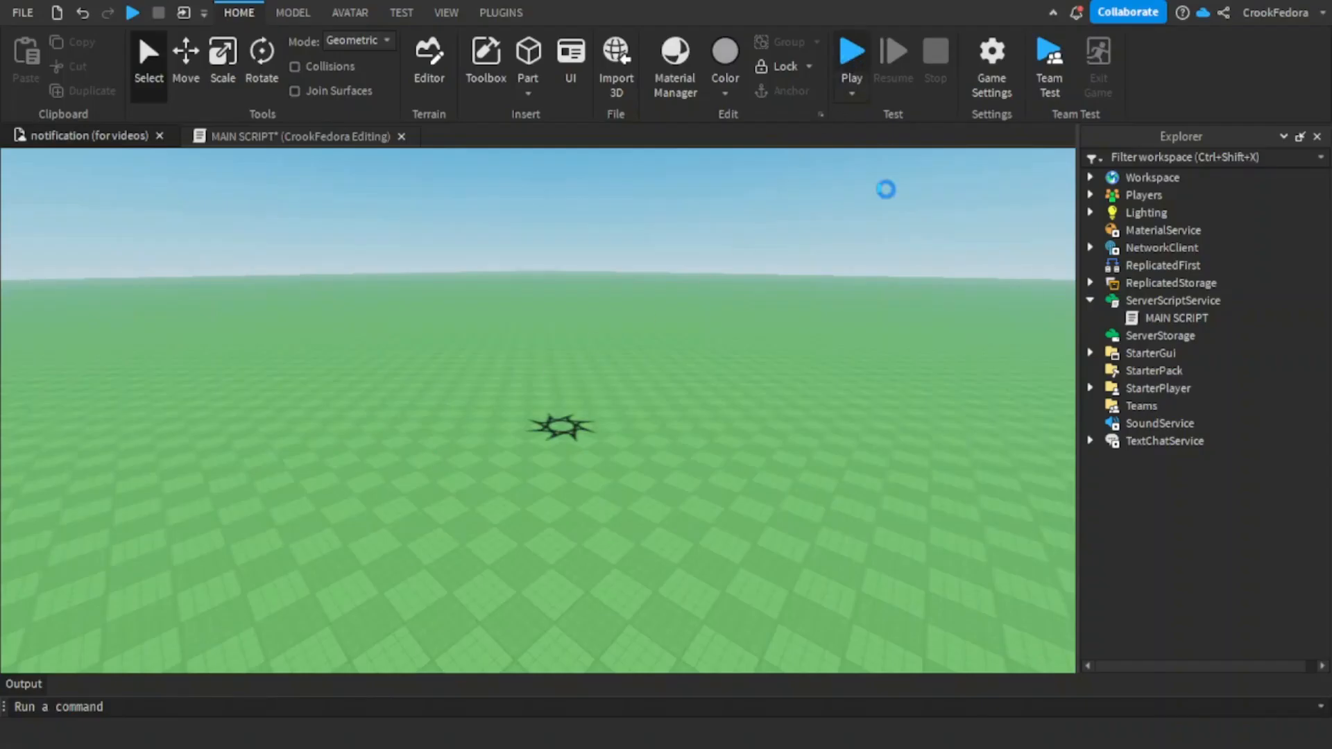
# Start a Play test session from the Home ribbon.
pyautogui.click(849, 54)
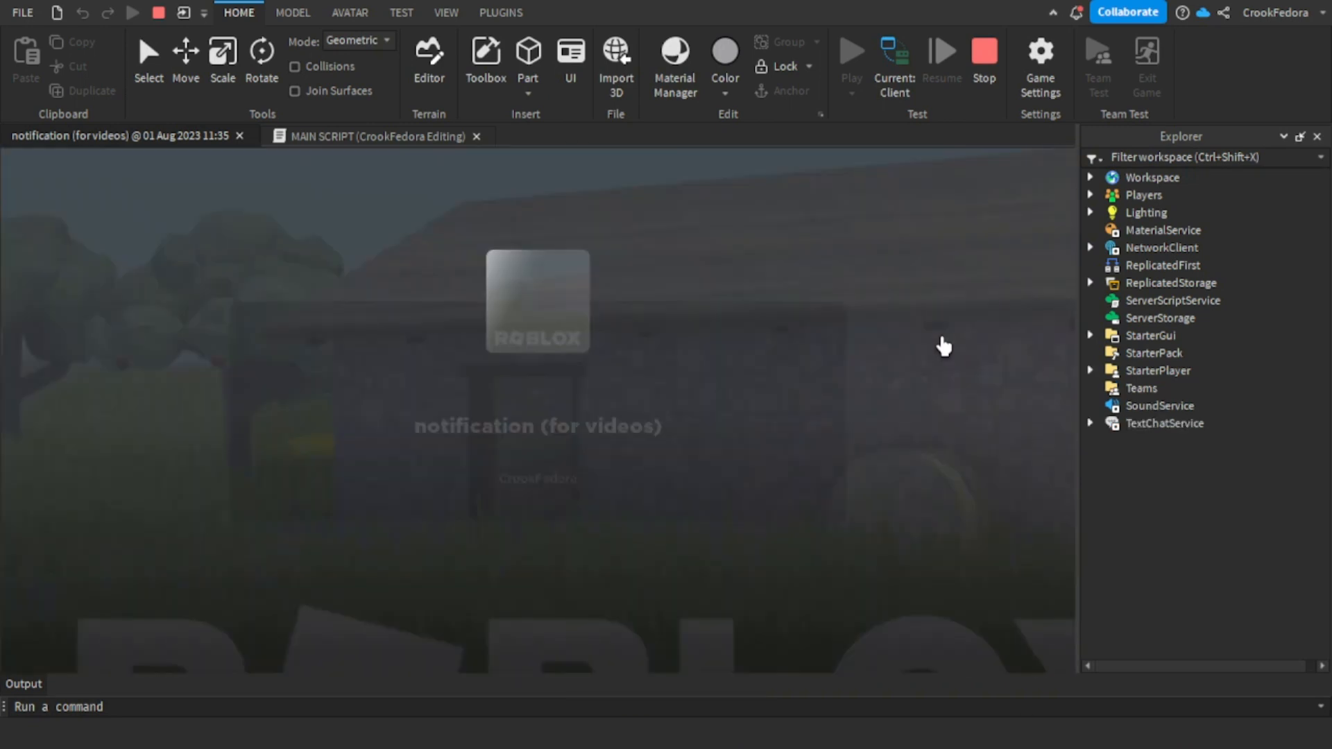